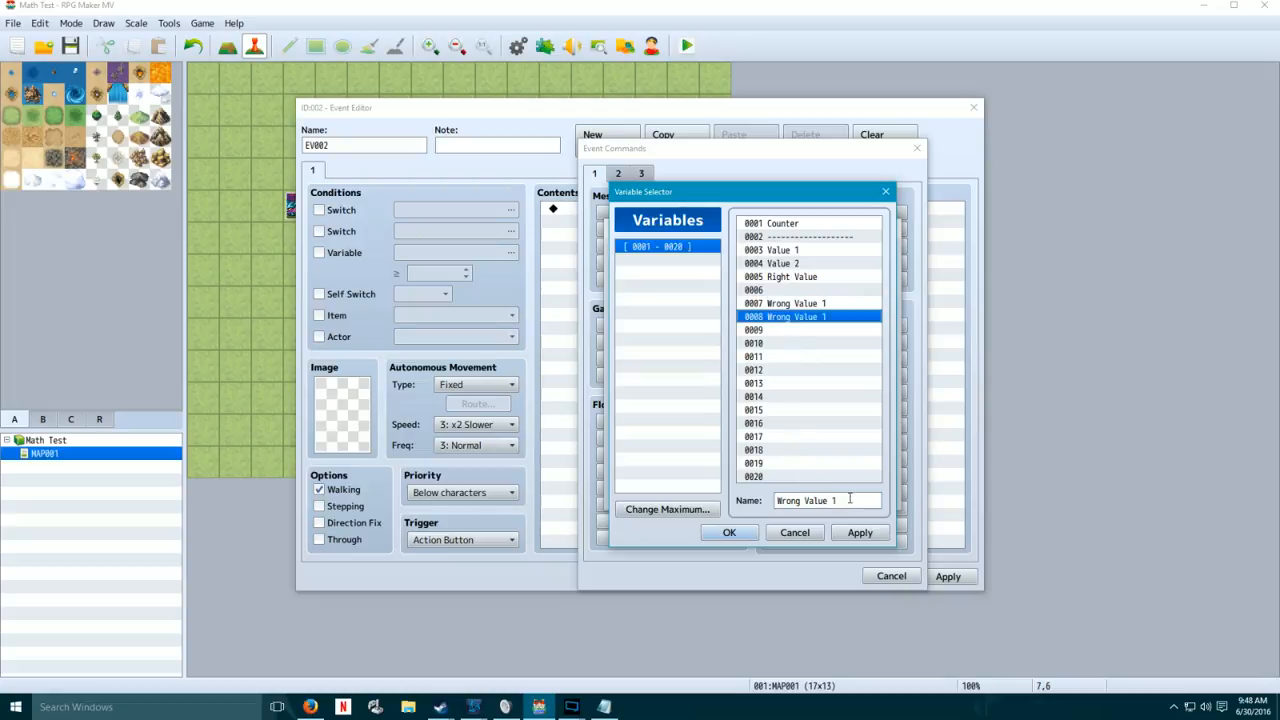
Step: Name the unused variable 0010 RNG Counter in the Variable Selector
{"action": "left_click", "coordinate": [752, 342]}
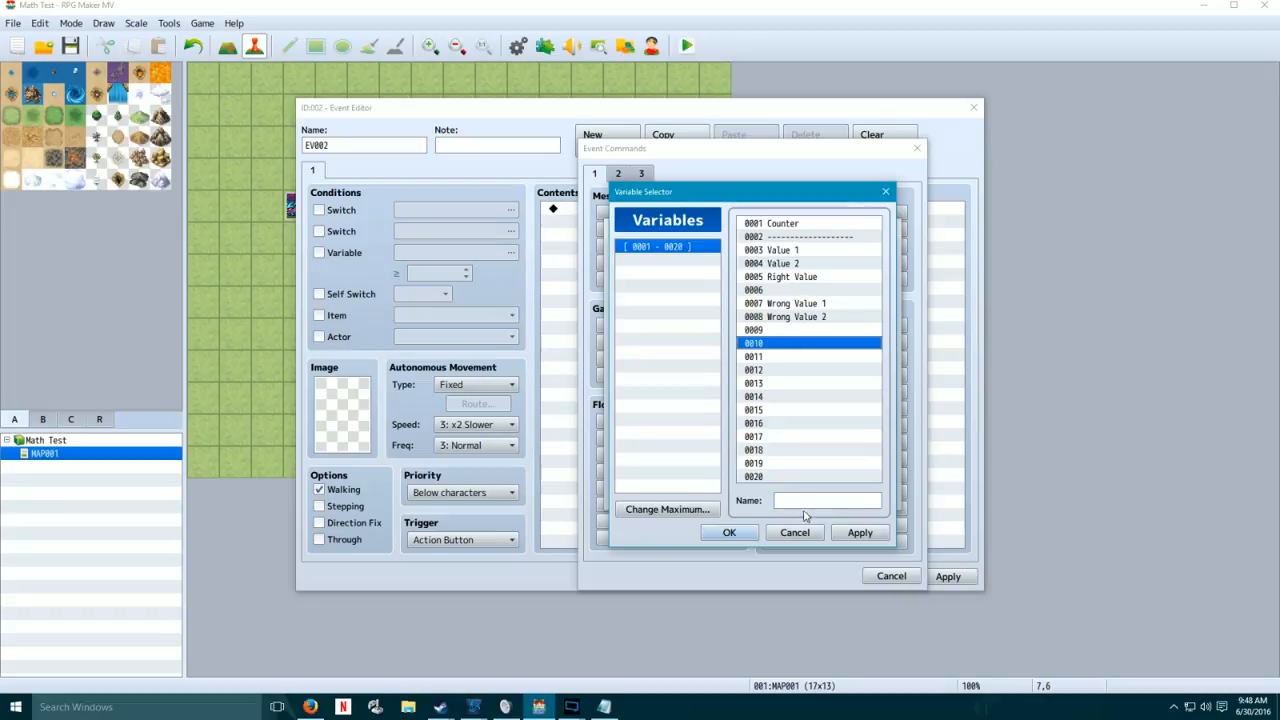
{"action": "left_click", "coordinate": [784, 250]}
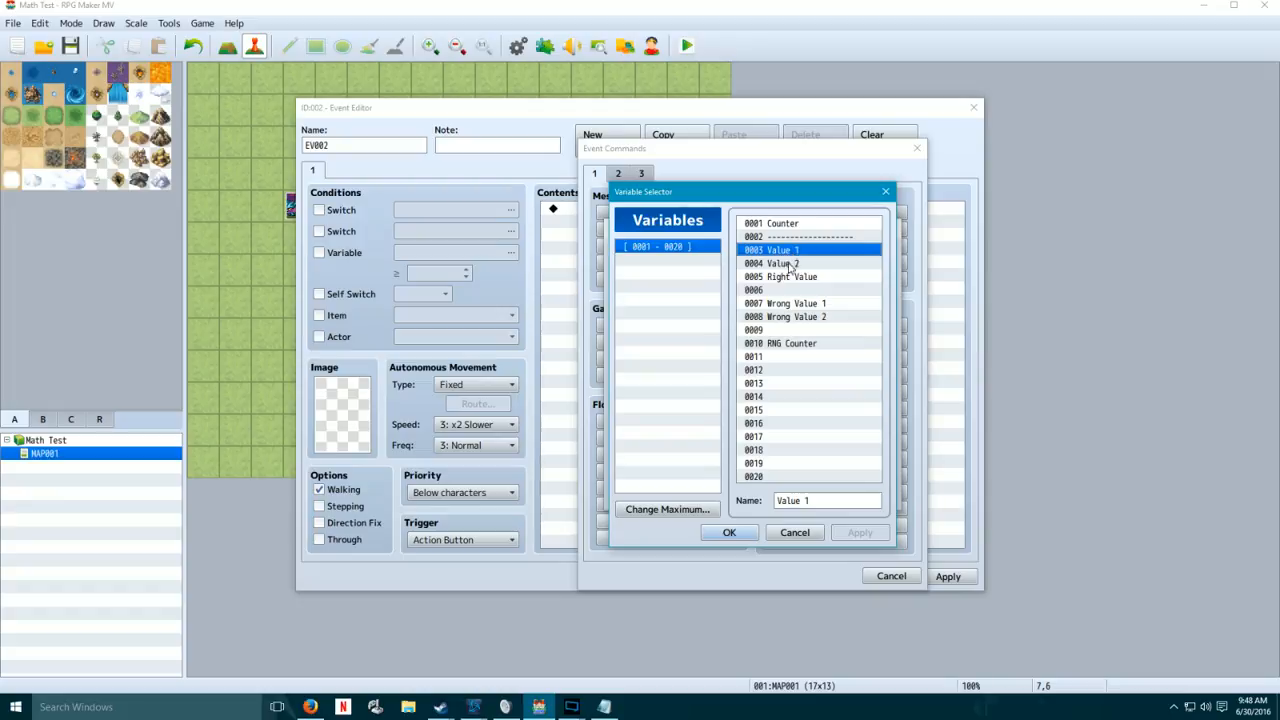
Step: Confirm 0003 Value 1 as the single variable and accept the Control Variables command
{"action": "left_click", "coordinate": [728, 532]}
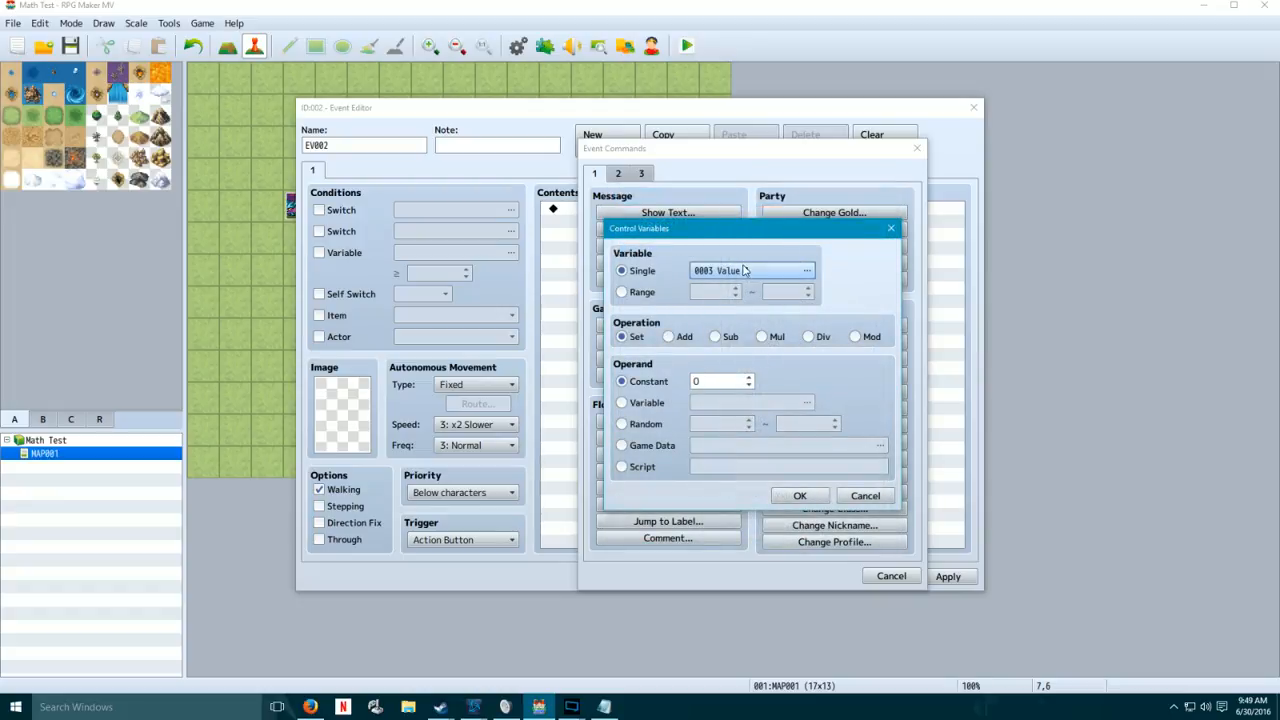
{"action": "left_click", "coordinate": [800, 496]}
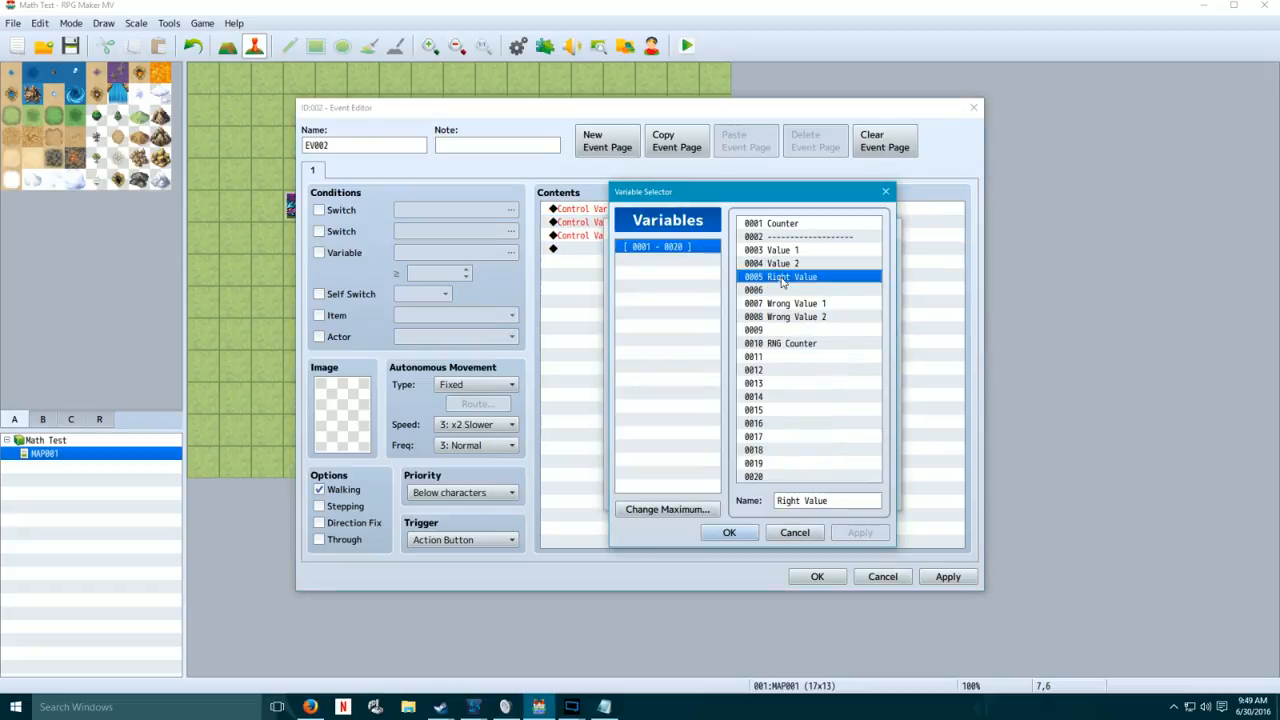
Step: Add a Control Variables command that adds into #0005 Right Value, then begin the next command
{"action": "left_click", "coordinate": [728, 532]}
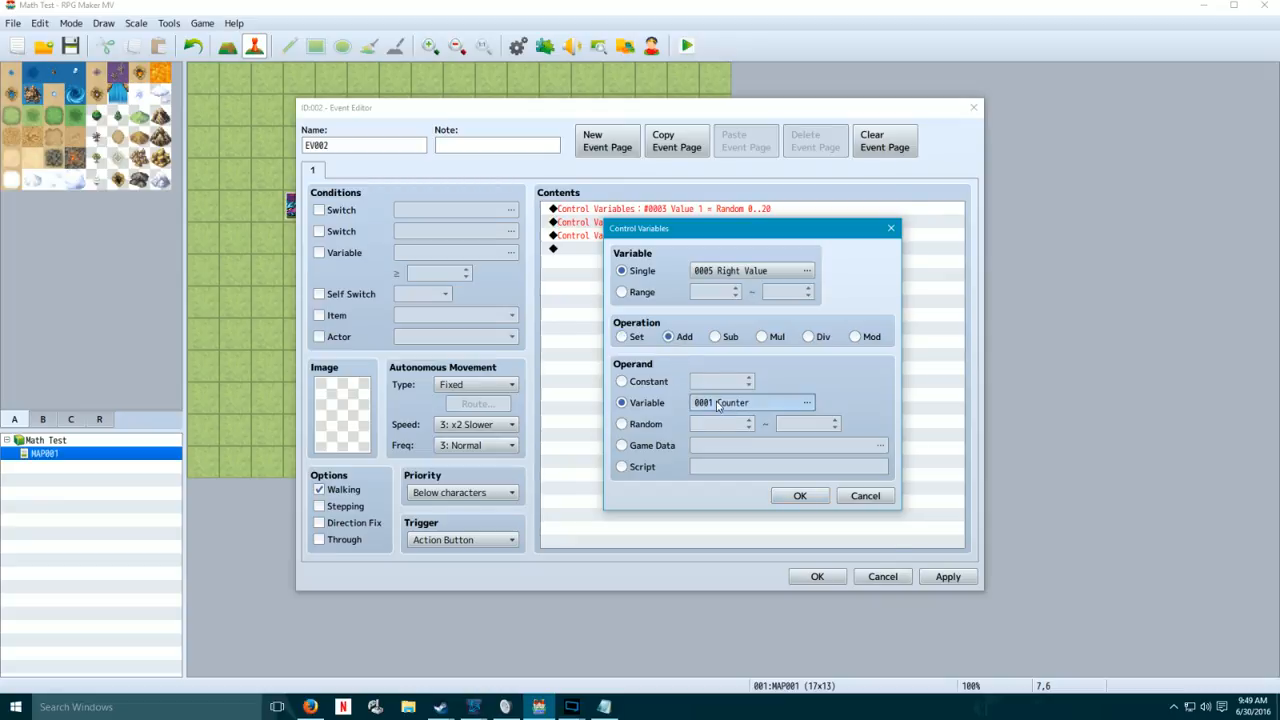
{"action": "left_click", "coordinate": [808, 402]}
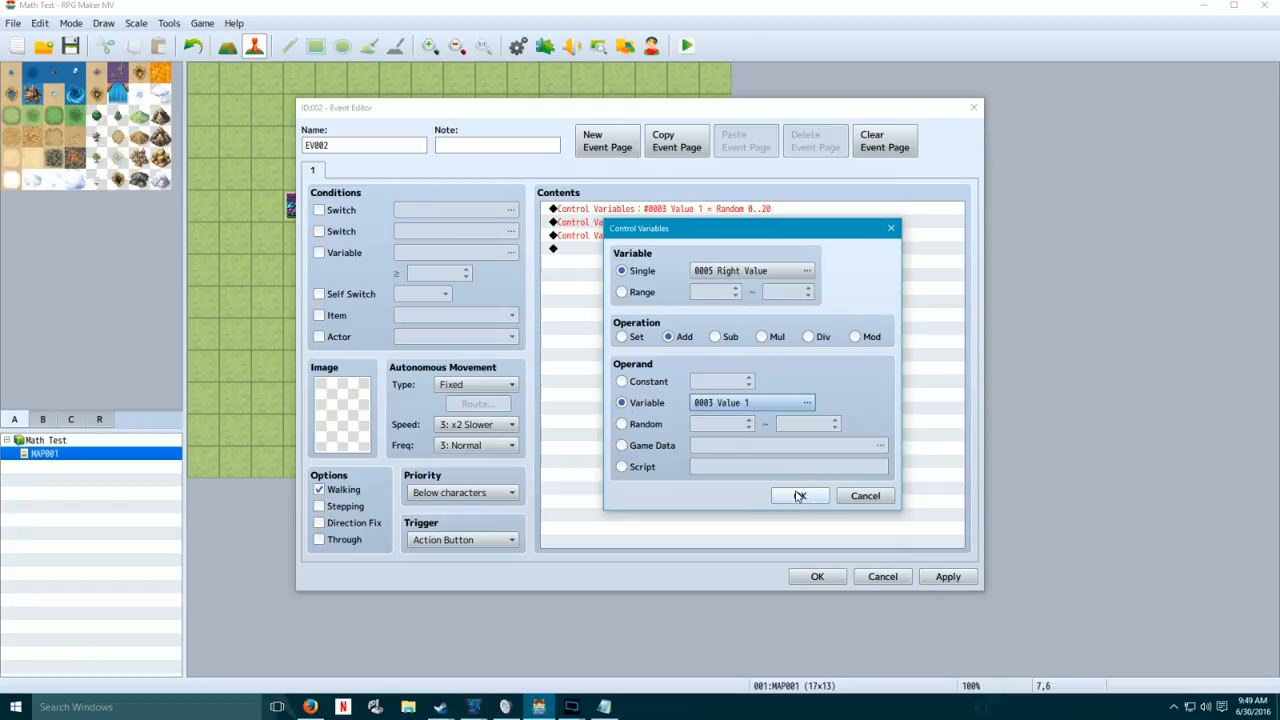
{"action": "left_click", "coordinate": [800, 496]}
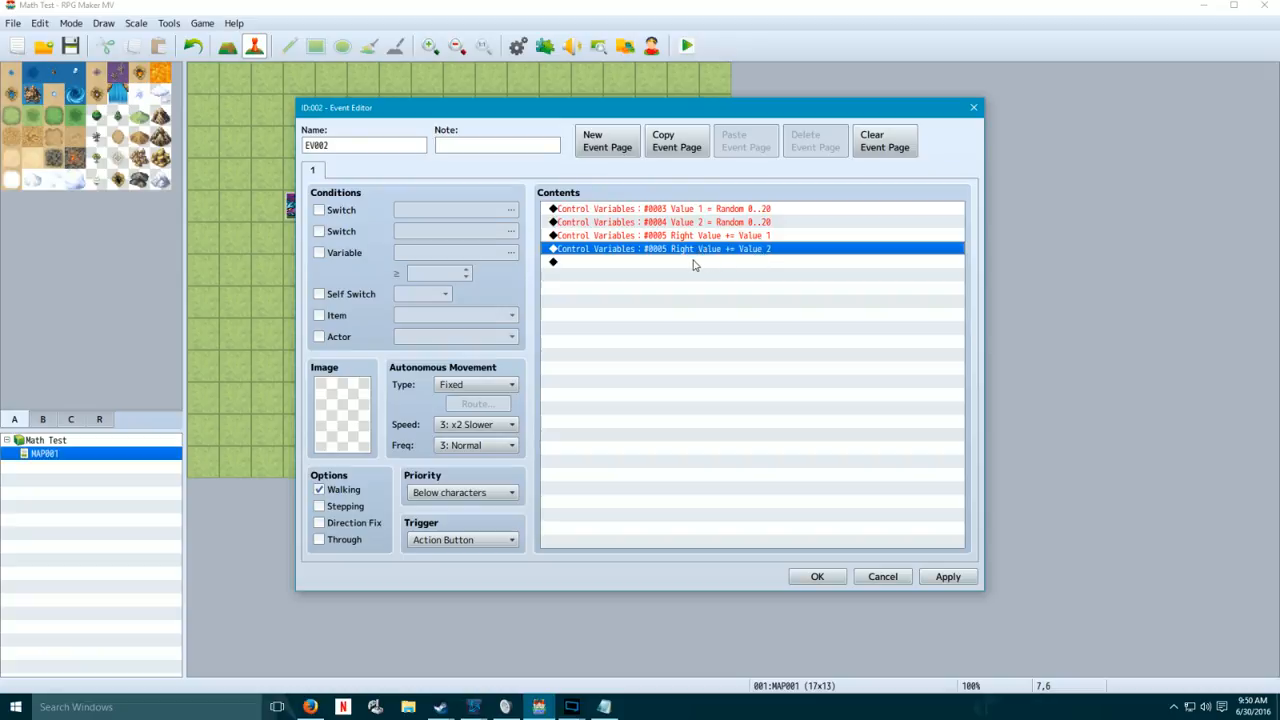
{"action": "double_click", "coordinate": [664, 248]}
{"action": "type", "text": "\\v["}
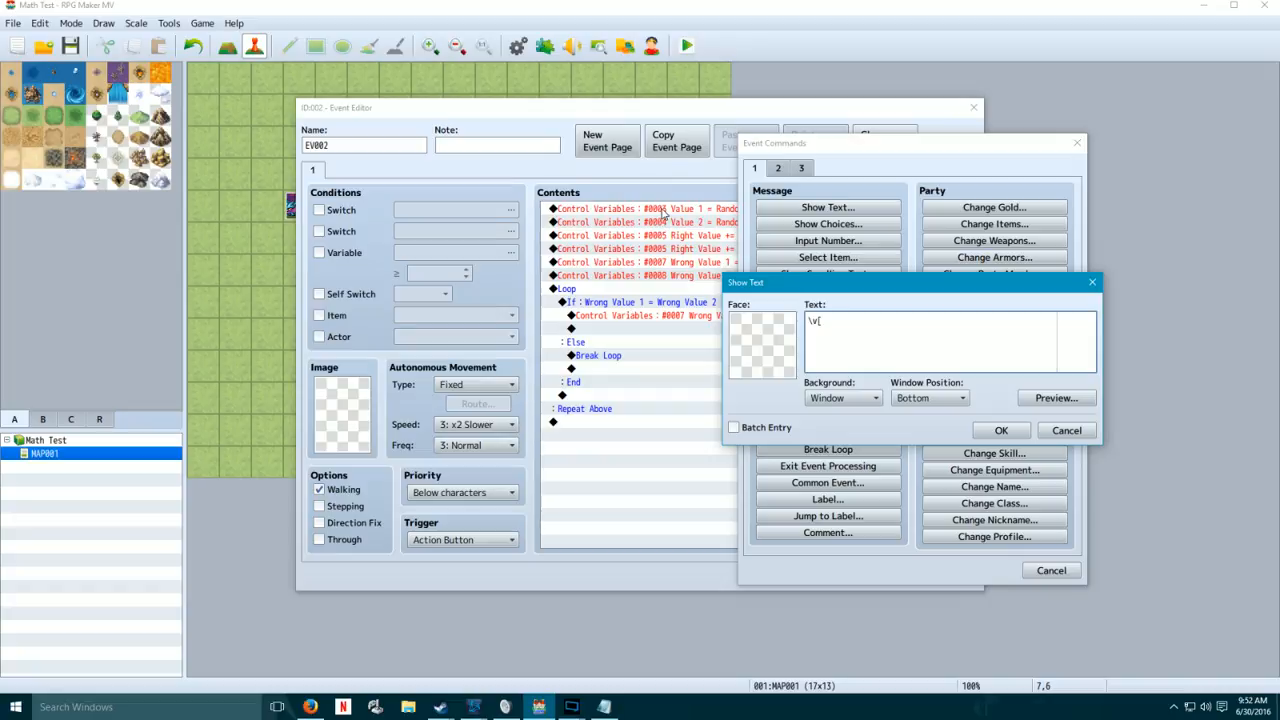
Step: Write the equation message text using \v[n] codes for the addend variables
{"action": "left_click", "coordinate": [1056, 398]}
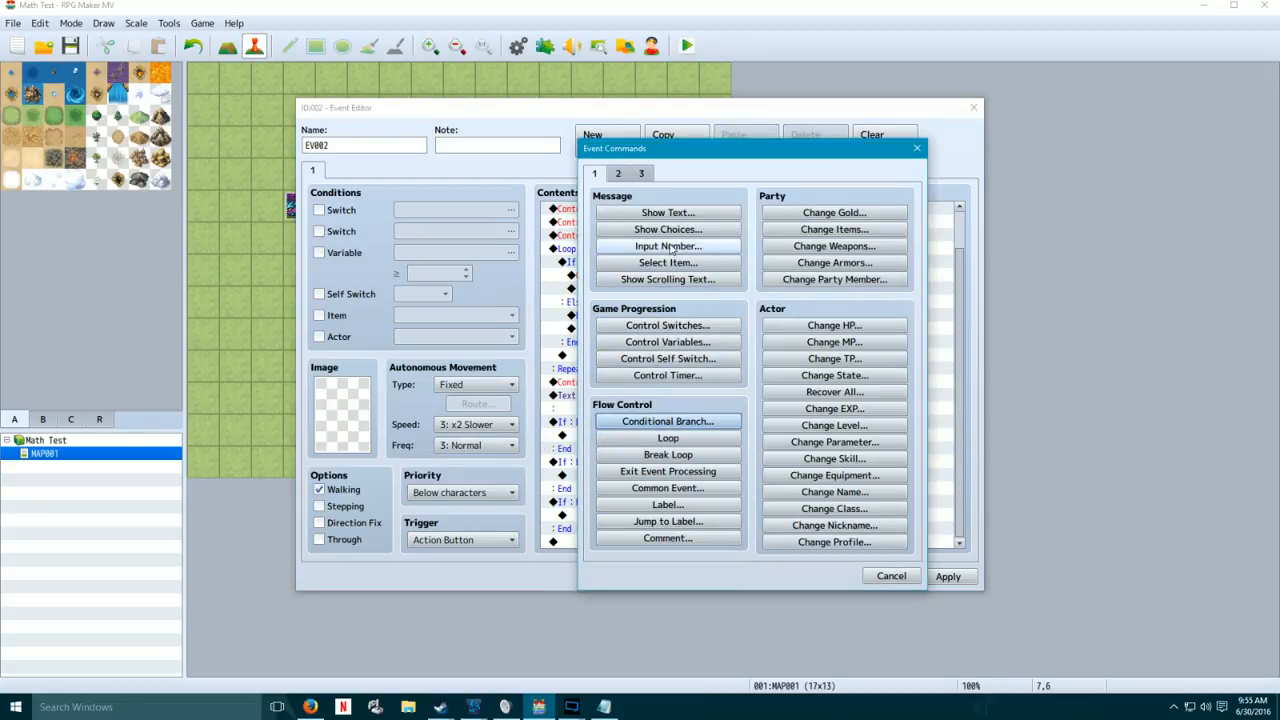
Step: Insert a Conditional Branch on RNG Counter after the Show Text command
{"action": "left_click", "coordinate": [890, 576]}
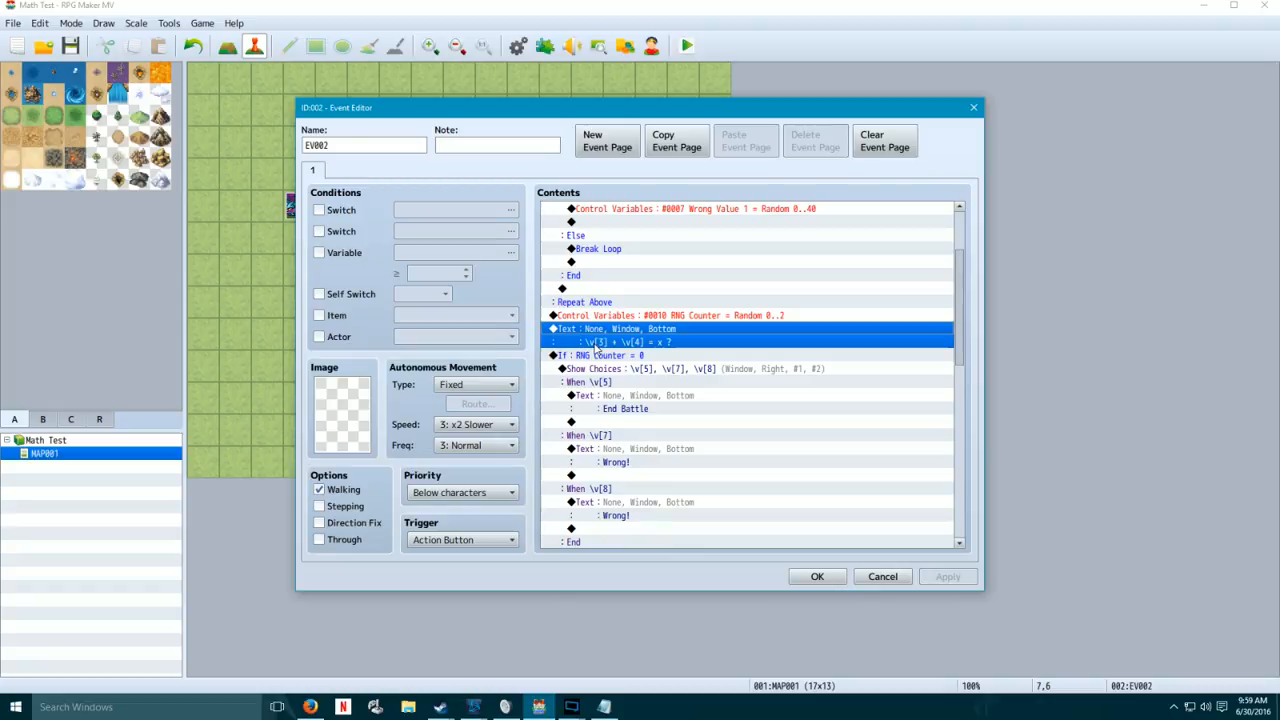